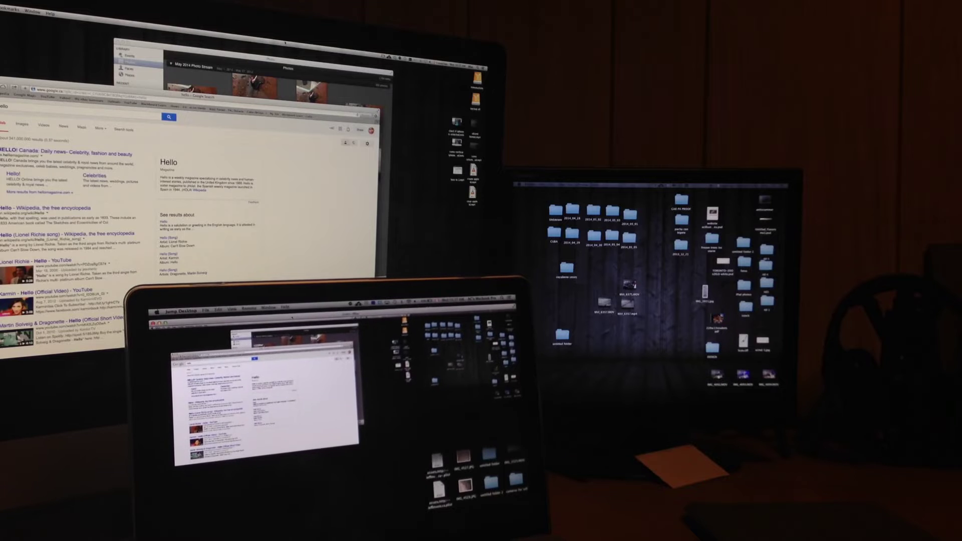
Enlarge the Jump Desktop remote view so the Hello search results fill the window.
left_click(234, 311)
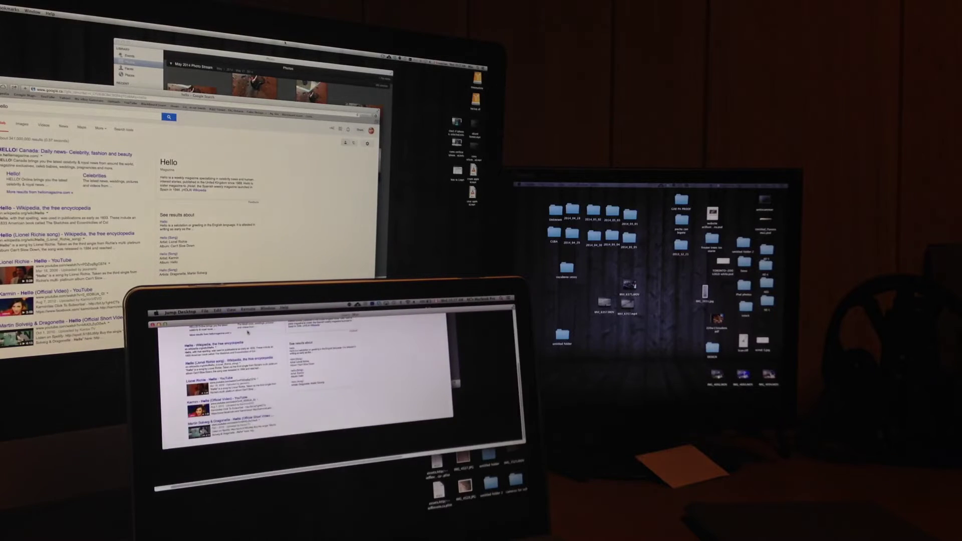
left_click(231, 309)
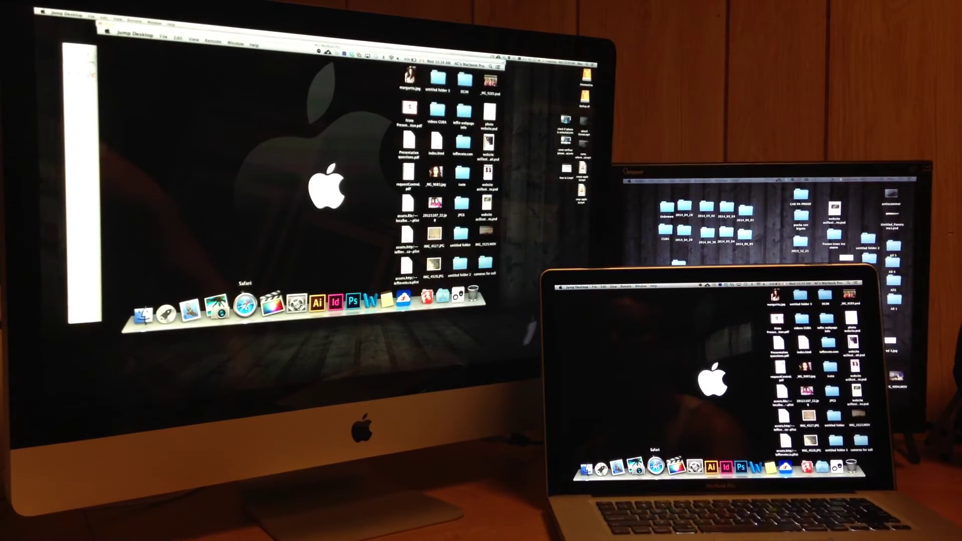
Launch Safari from the remote MacBook's Dock to show its Top Sites page.
left_click(239, 310)
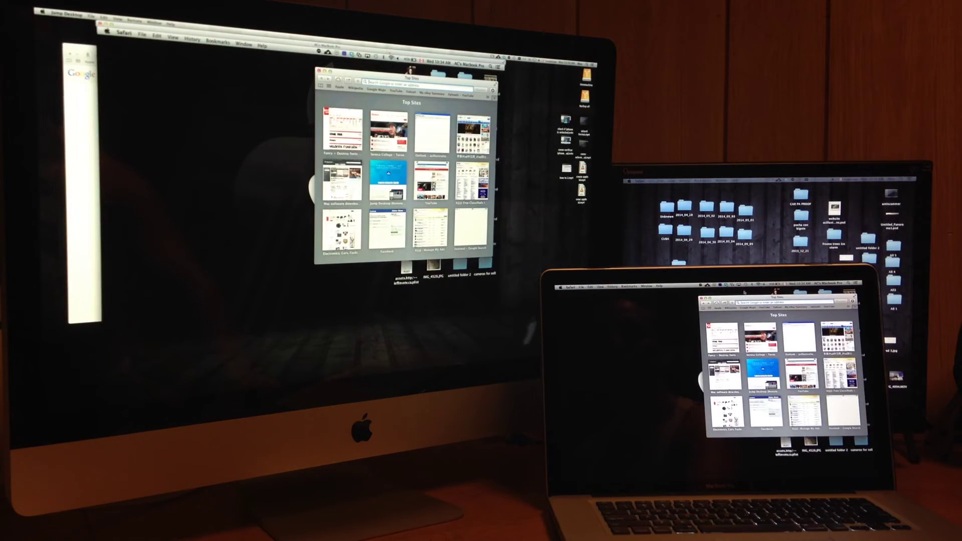